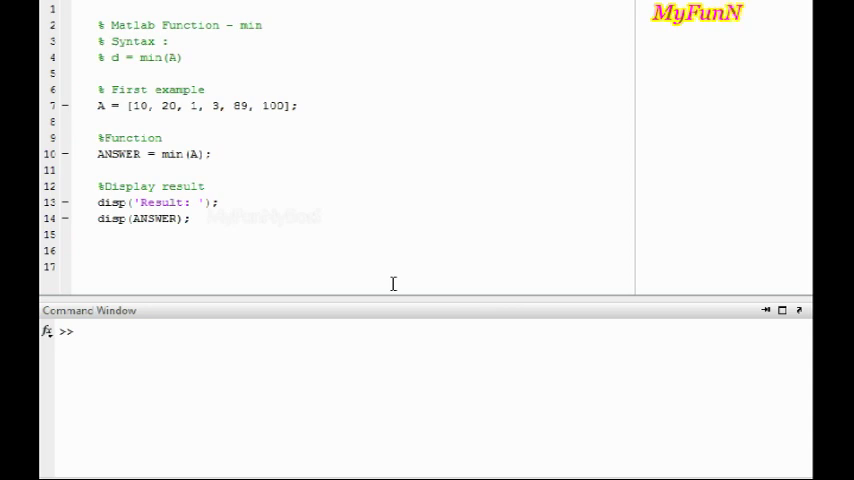
Step: Edit the entries of matrix A, including the value 20, in the script
text(y)
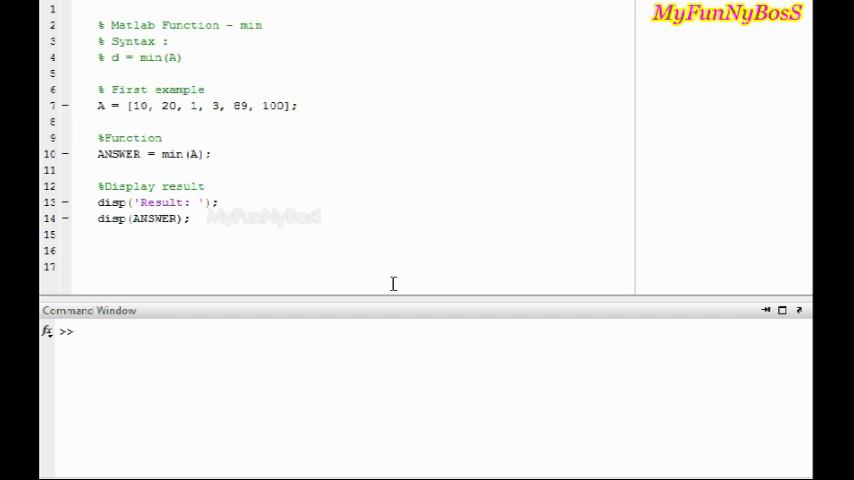
mouse_move(143, 66)
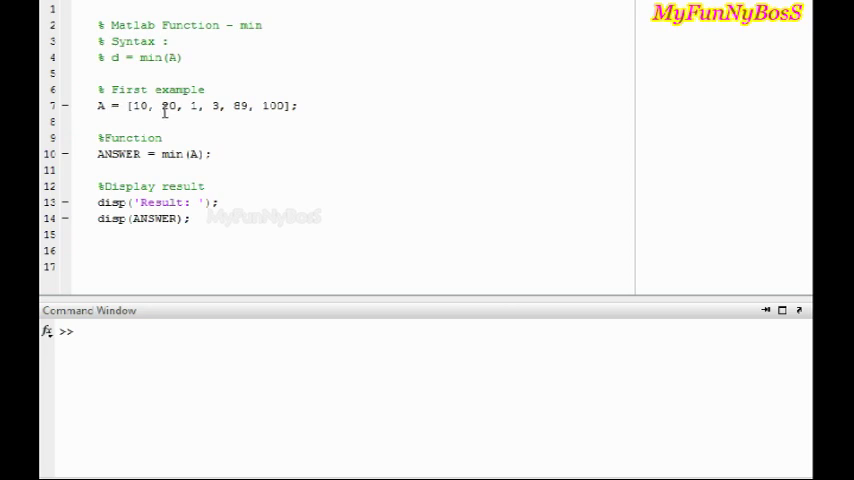
text(20)
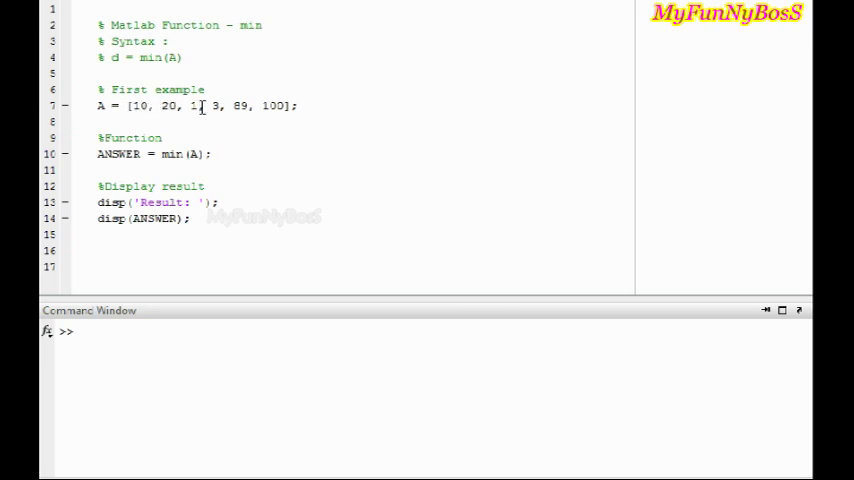
click(345, 105)
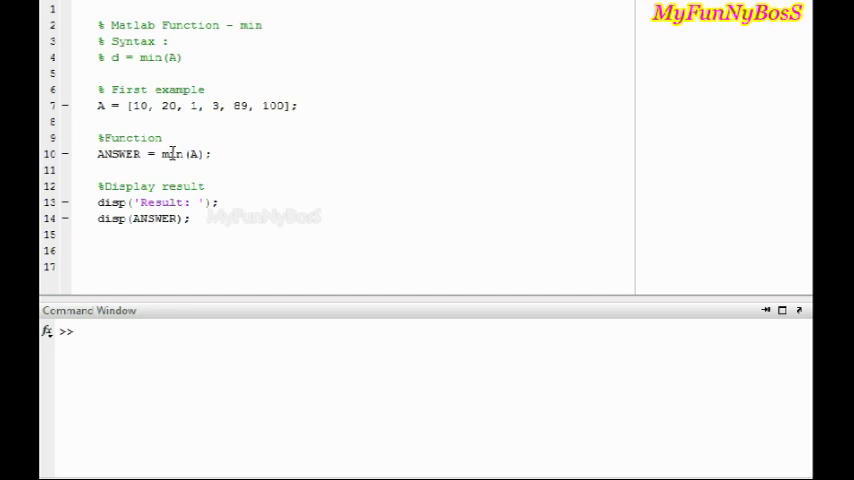
click(145, 154)
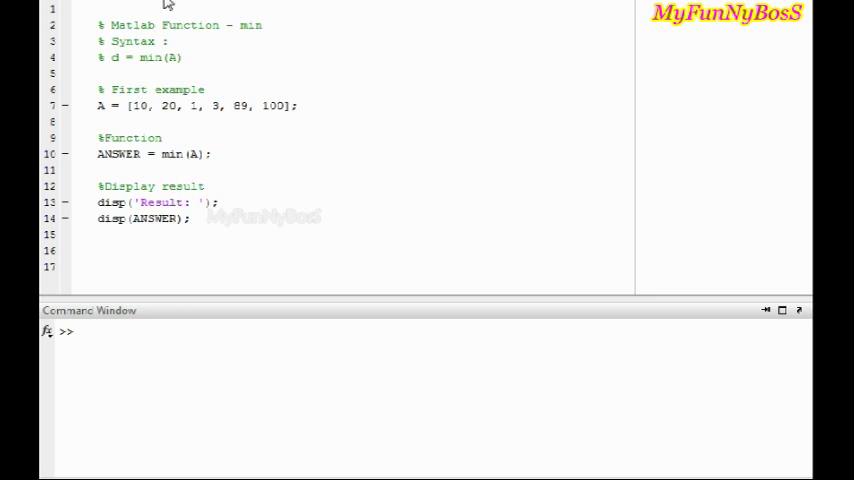
Step: Run the script to show the minimums, then select the example comment for renaming
key(F5)
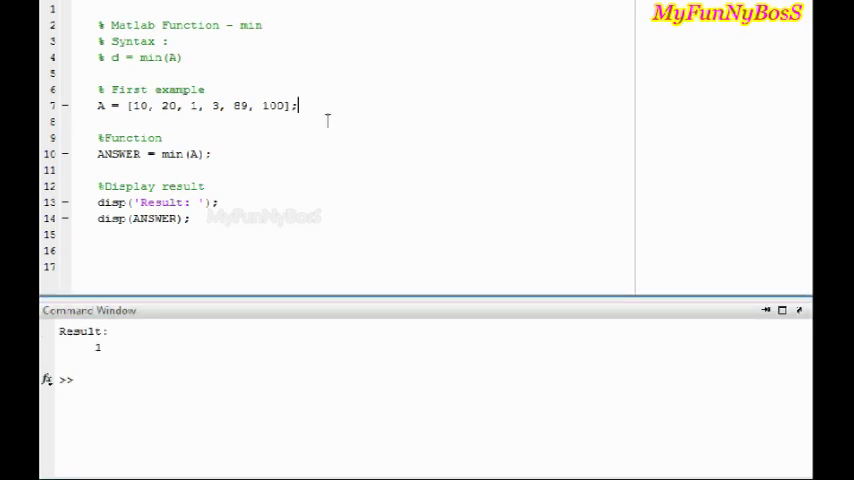
mouse_move(104, 349)
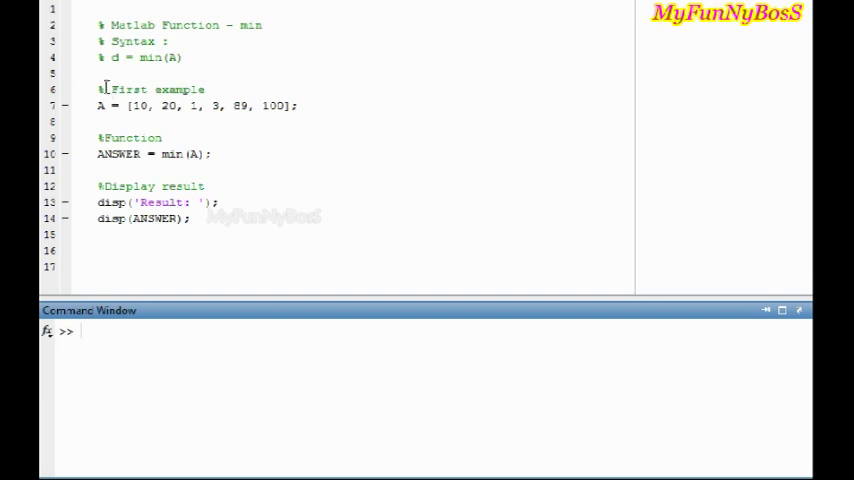
double_click(279, 105)
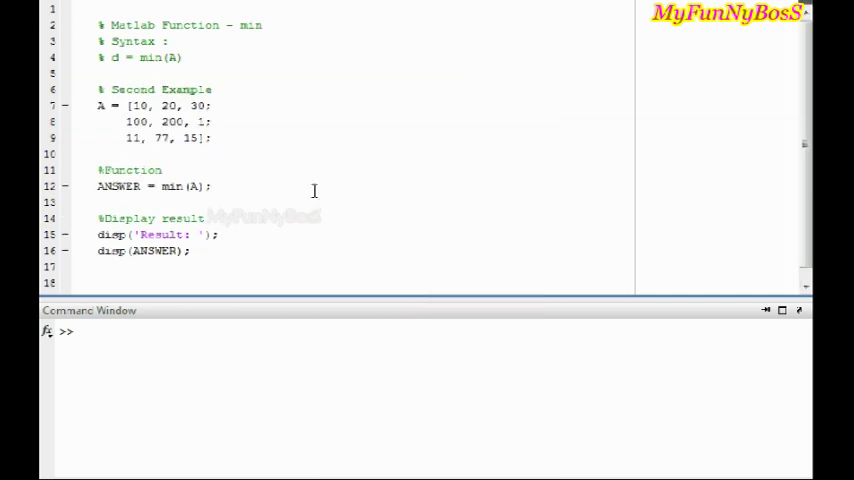
click(100, 105)
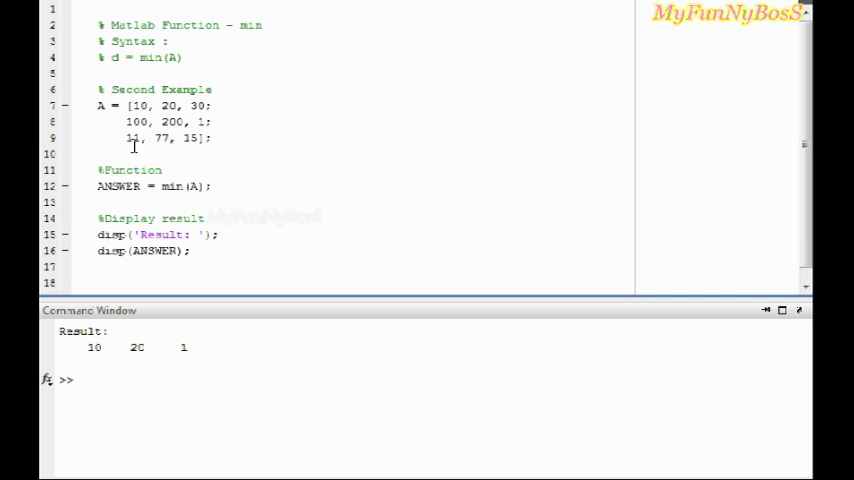
mouse_move(145, 106)
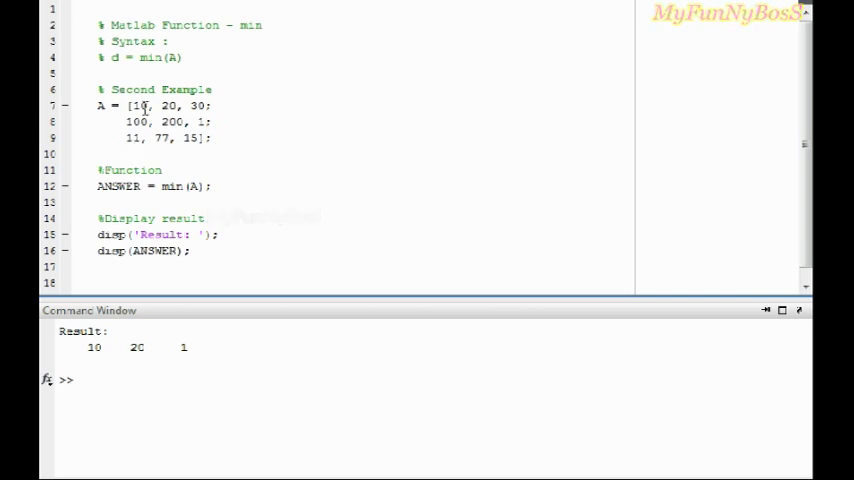